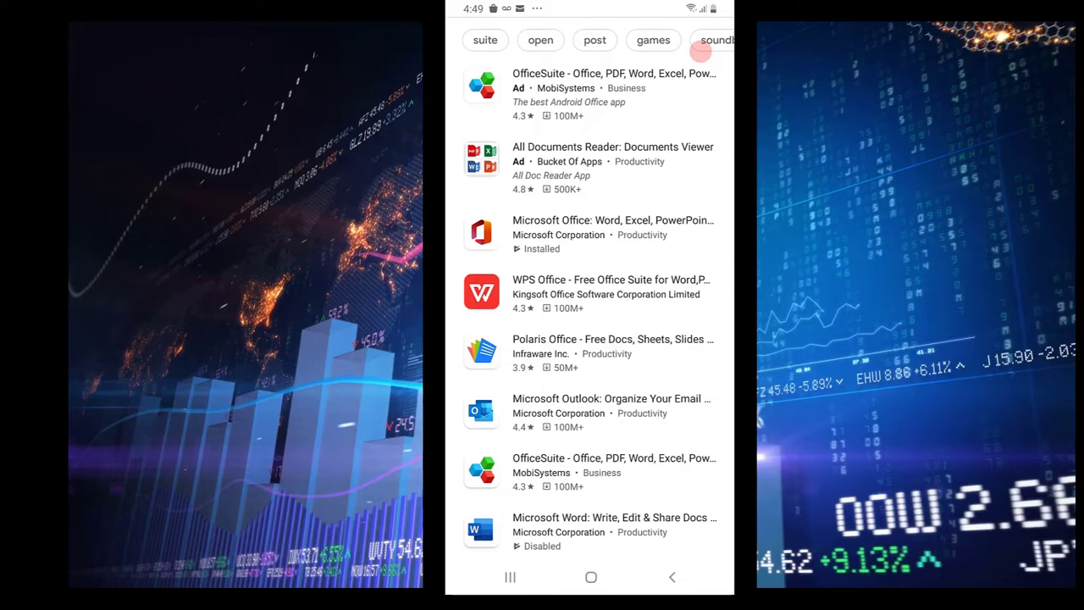
- Scroll the 'office' search results and open the Microsoft Office: Word, Excel, PowerPoint & More page
scroll("down", 3)
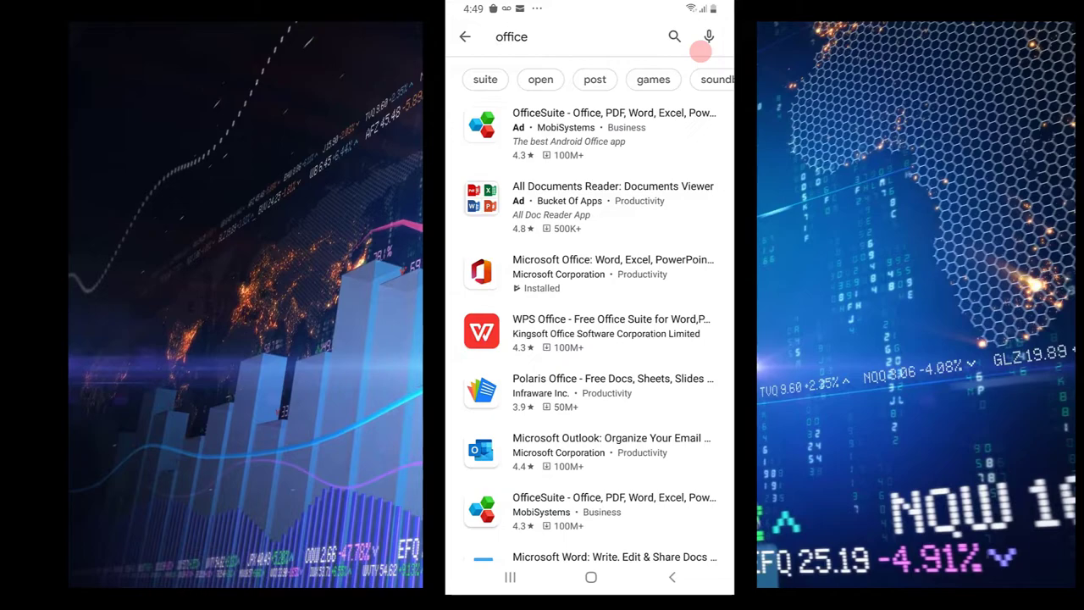
left_click(589, 272)
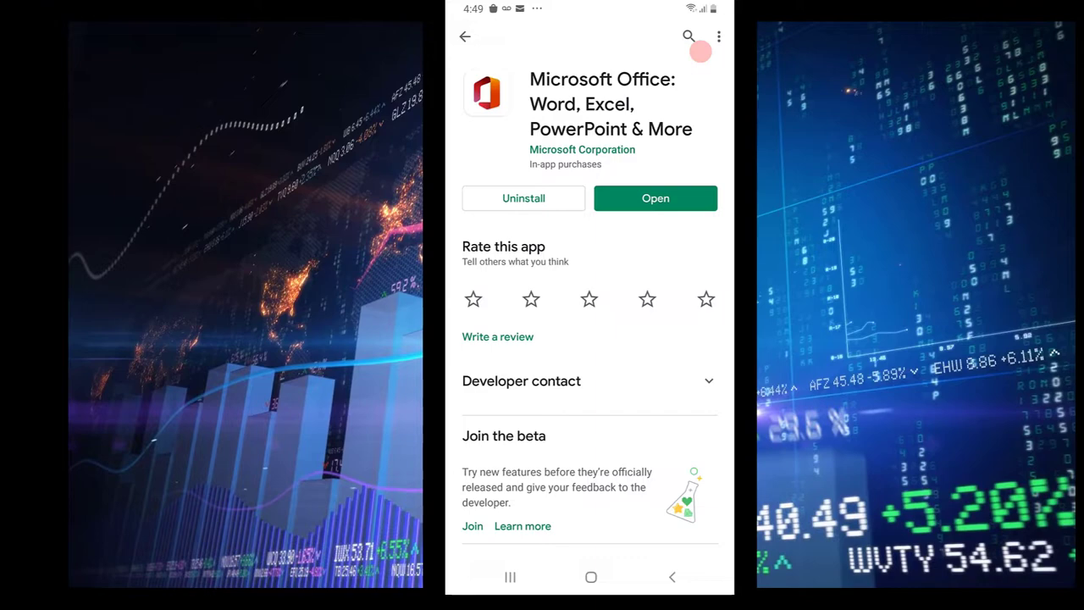
- Launch Microsoft Office, browse the Home recent-files list, and bring up the create-new menu
left_click(655, 197)
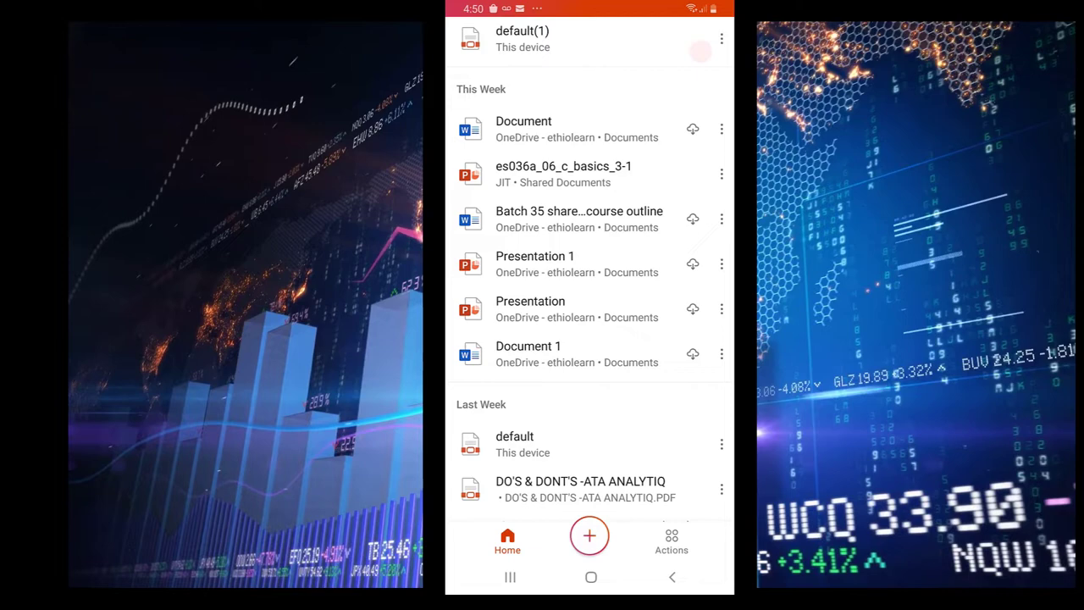
scroll("down", 3)
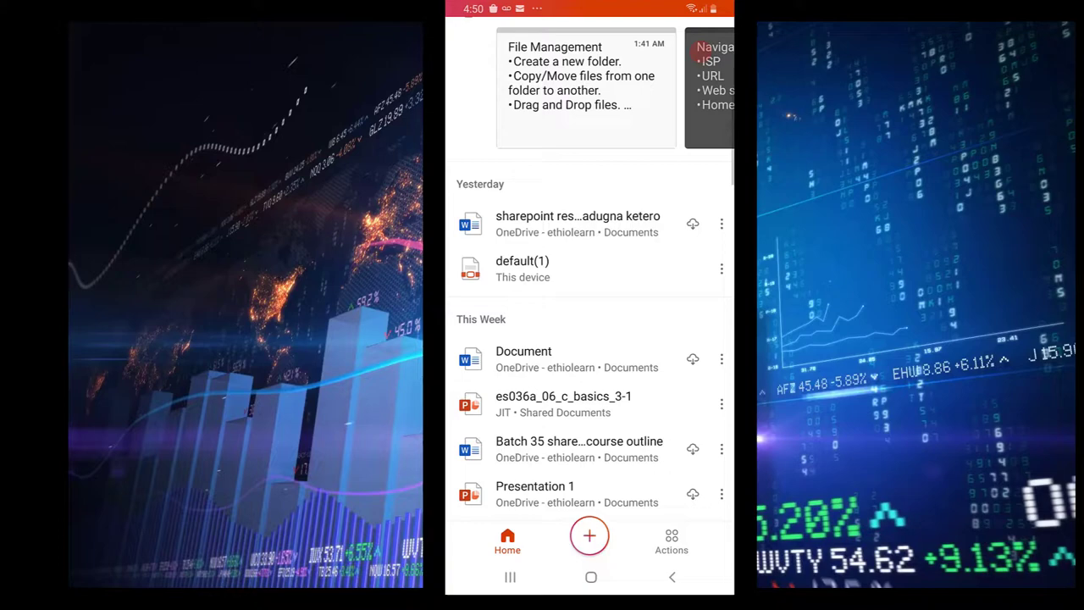
scroll("down", 3)
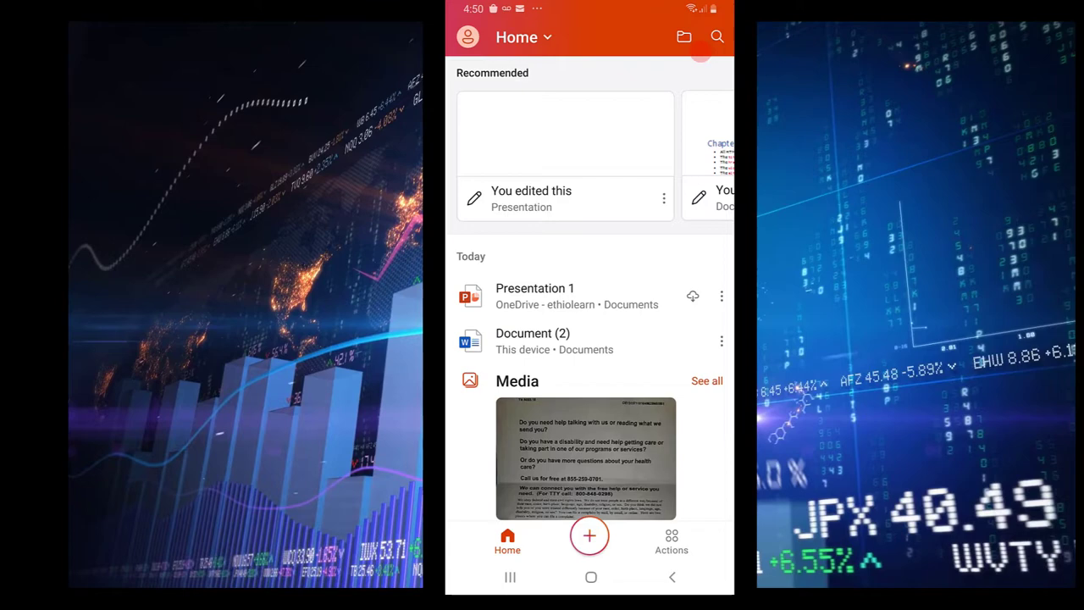
left_click(589, 535)
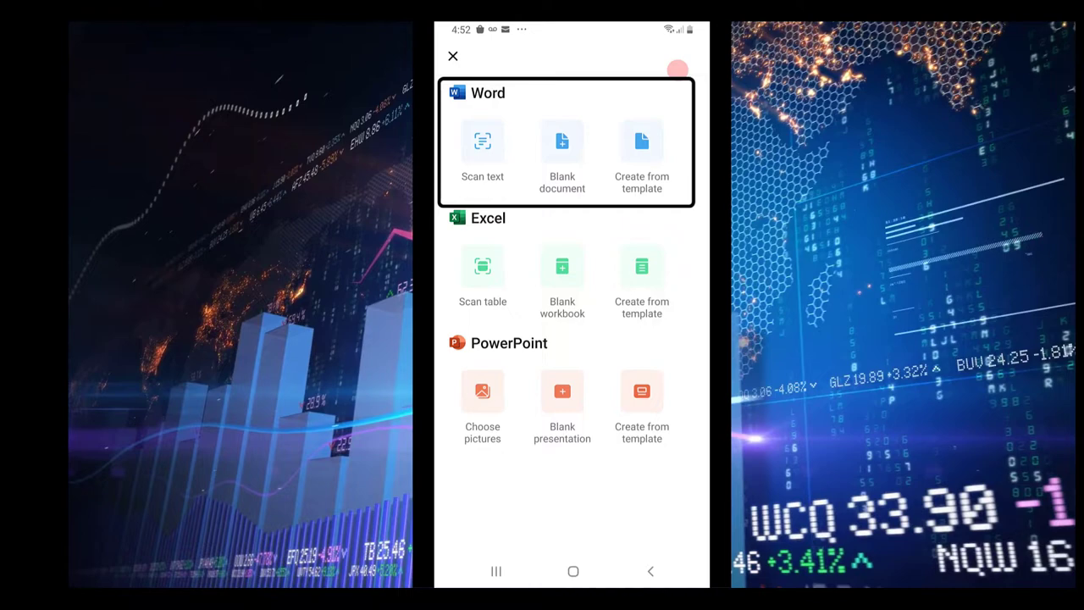
- Choose Word's Scan text option to scan a printed page into a document
left_click(482, 142)
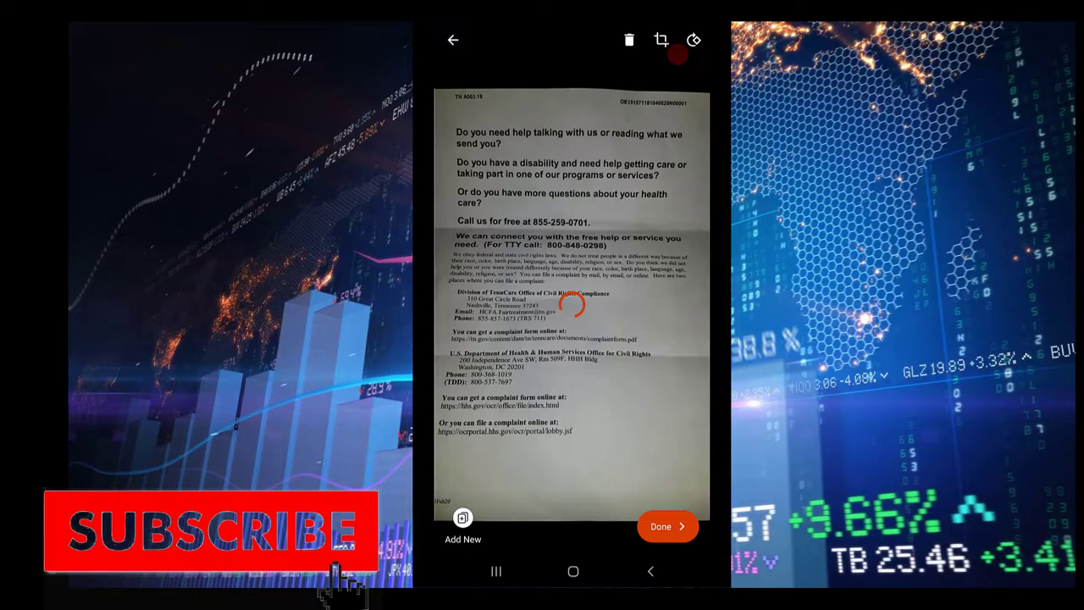
- Photograph the printed help notice and convert the capture to text
left_click(667, 526)
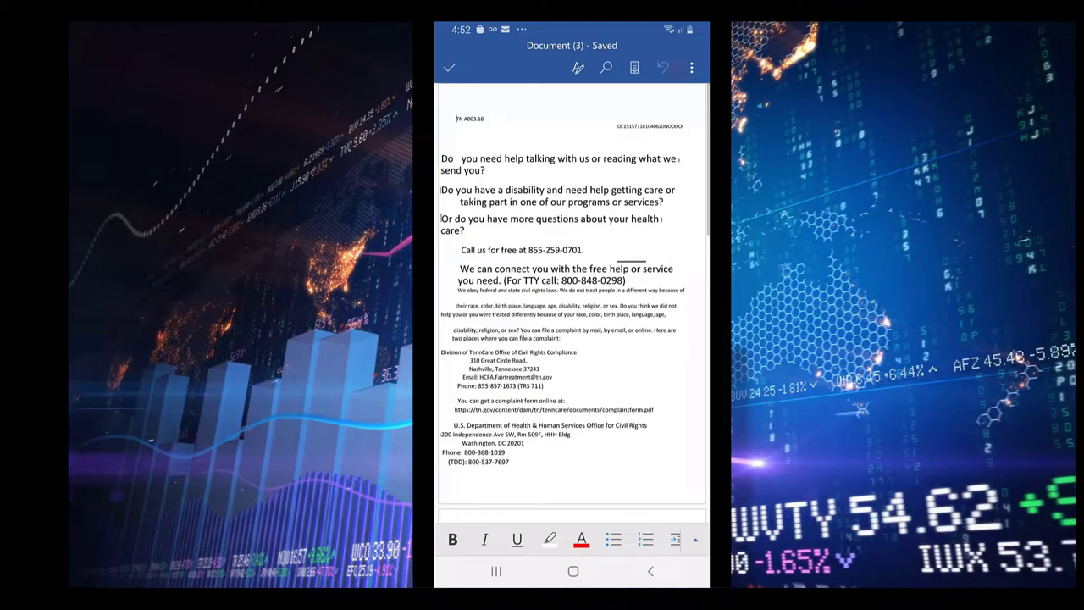
- Review the scanned Document (3), return Home, and start a new blank Word document
scroll("down", 3)
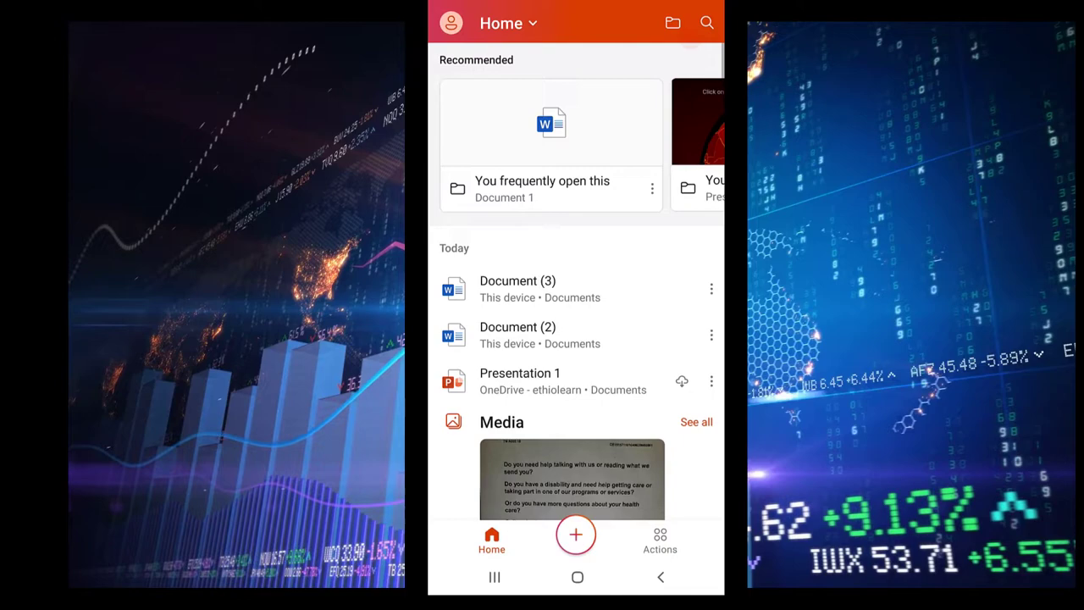
left_click(576, 534)
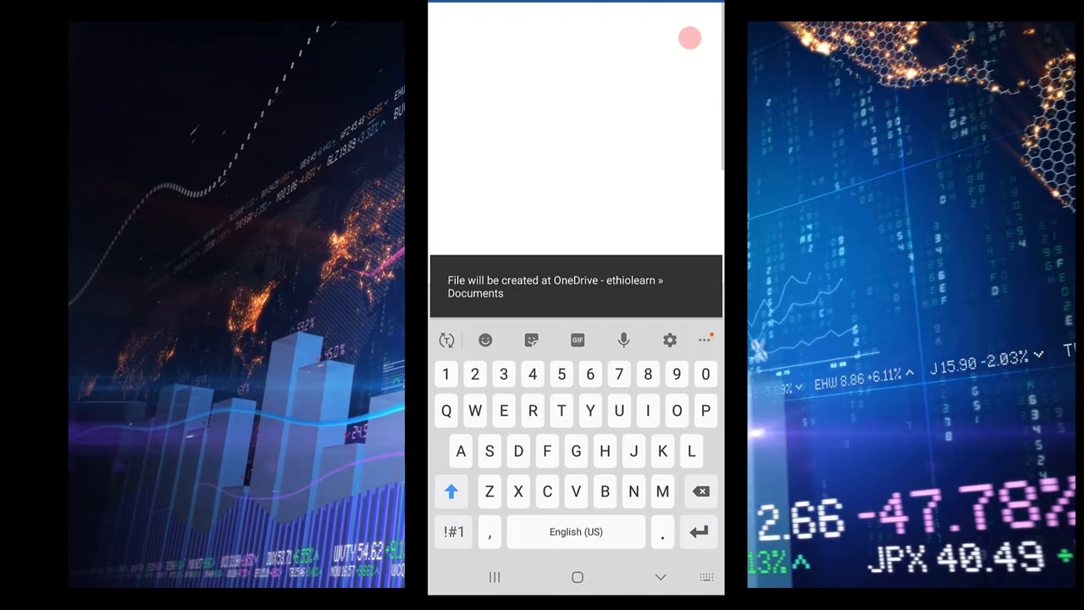
- Type 'The location of' as the first line of Document (1)
type("The location of the location is")
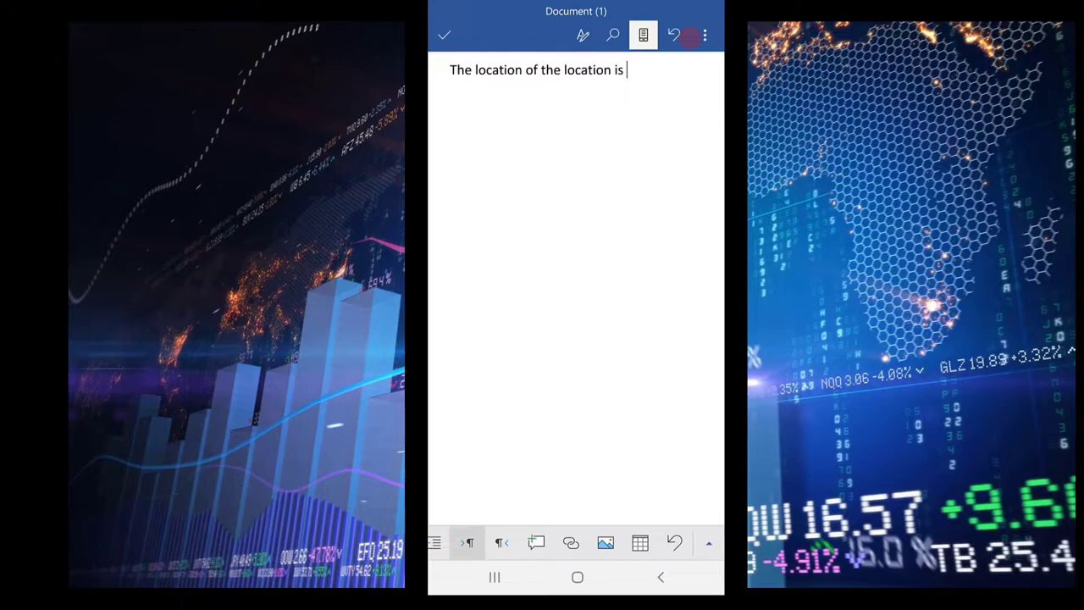
- Start inserting a picture, bringing up the device's Recent files picker
double_click(500, 69)
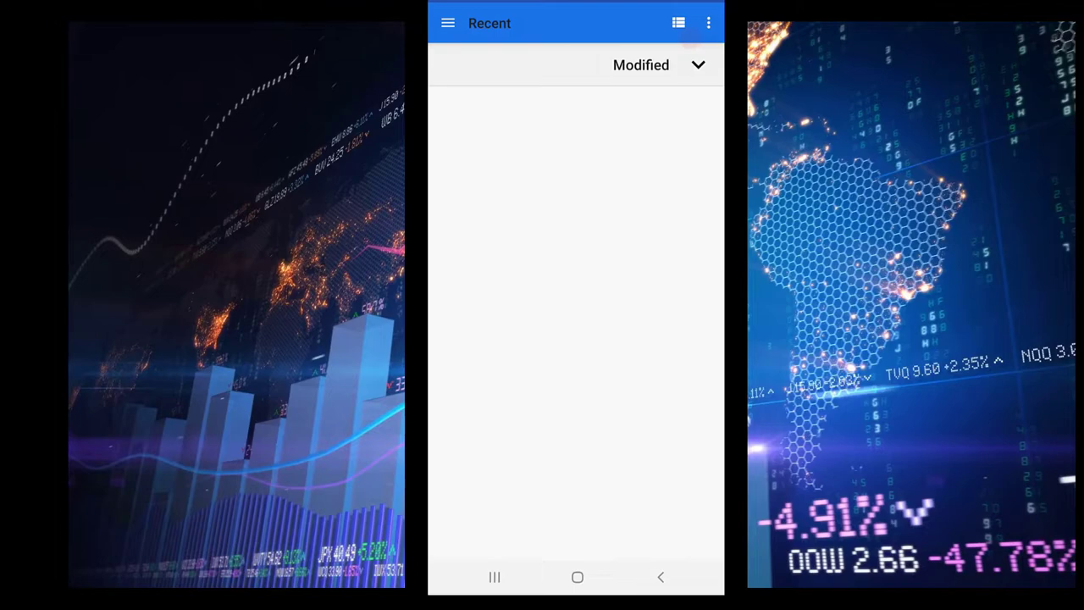
left_click(678, 23)
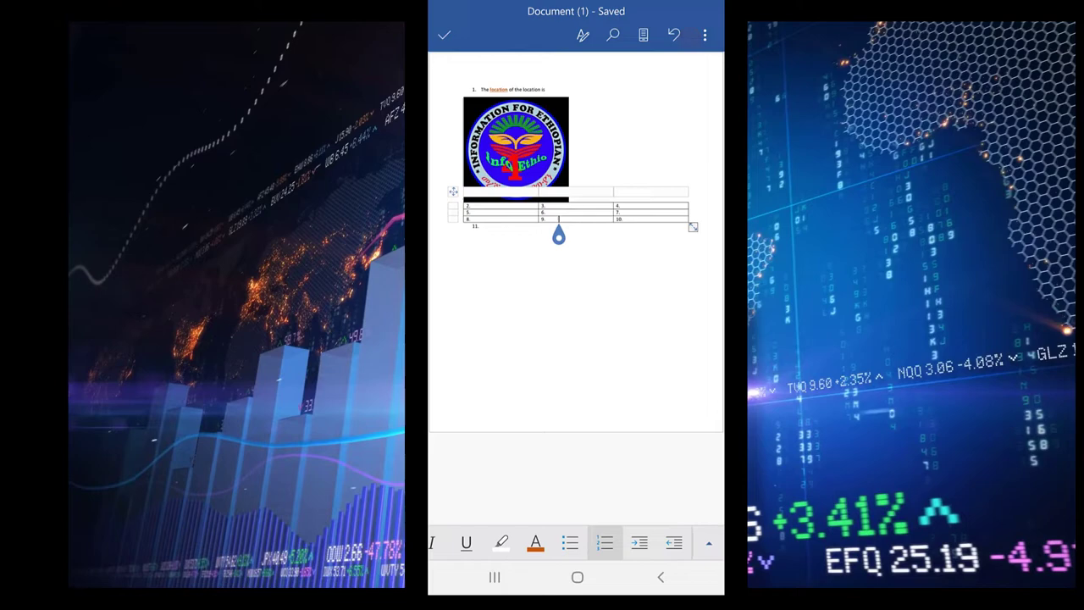
- Stop editing Document (1), leaving the logo and numbered table in read-only view
left_click(443, 33)
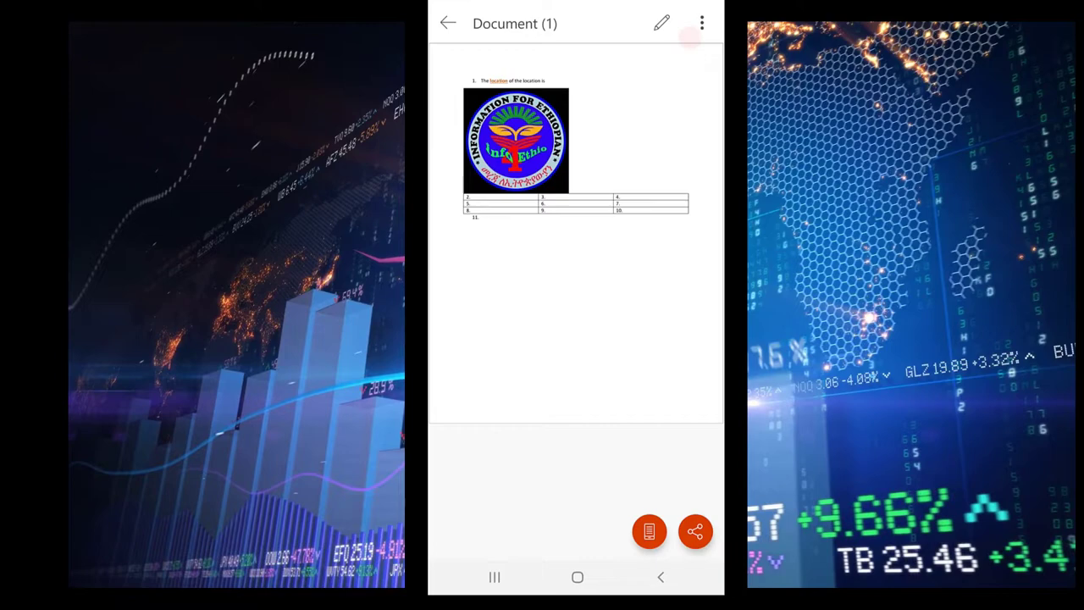
- Leave the Word document, create blank Excel workbook Book (1), and return Home
left_click(447, 22)
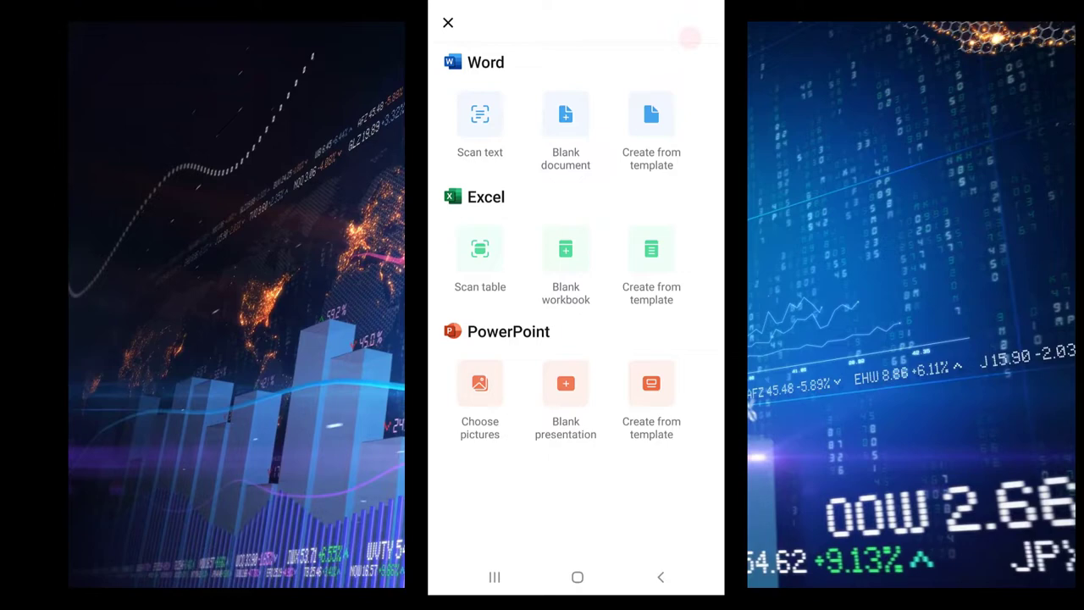
left_click(566, 248)
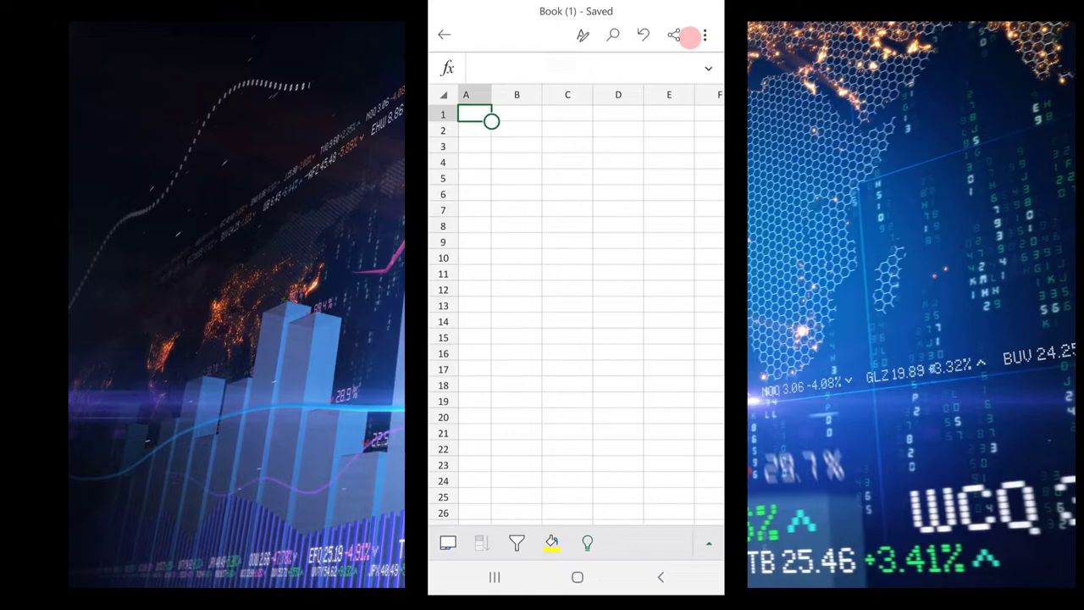
left_click(444, 34)
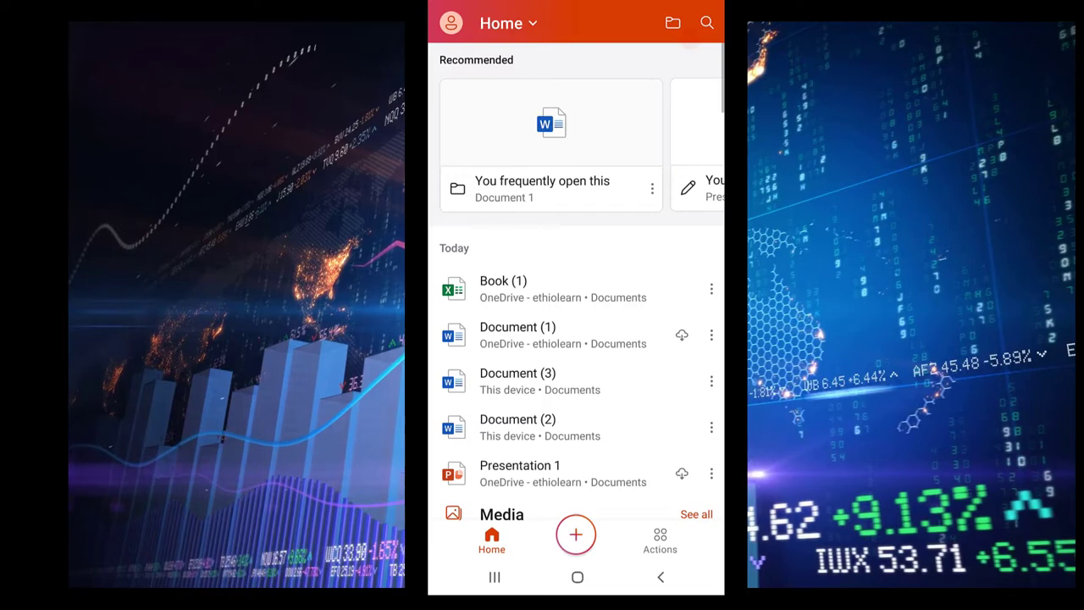
- Create a new blank PowerPoint presentation from the create-new menu
left_click(576, 534)
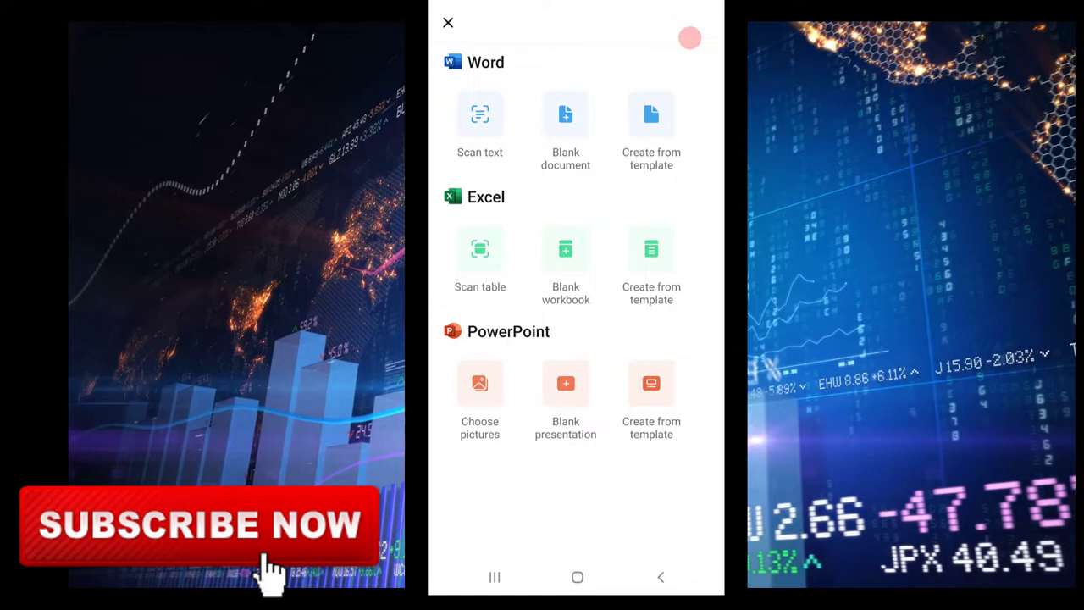
left_click(566, 384)
type("T")
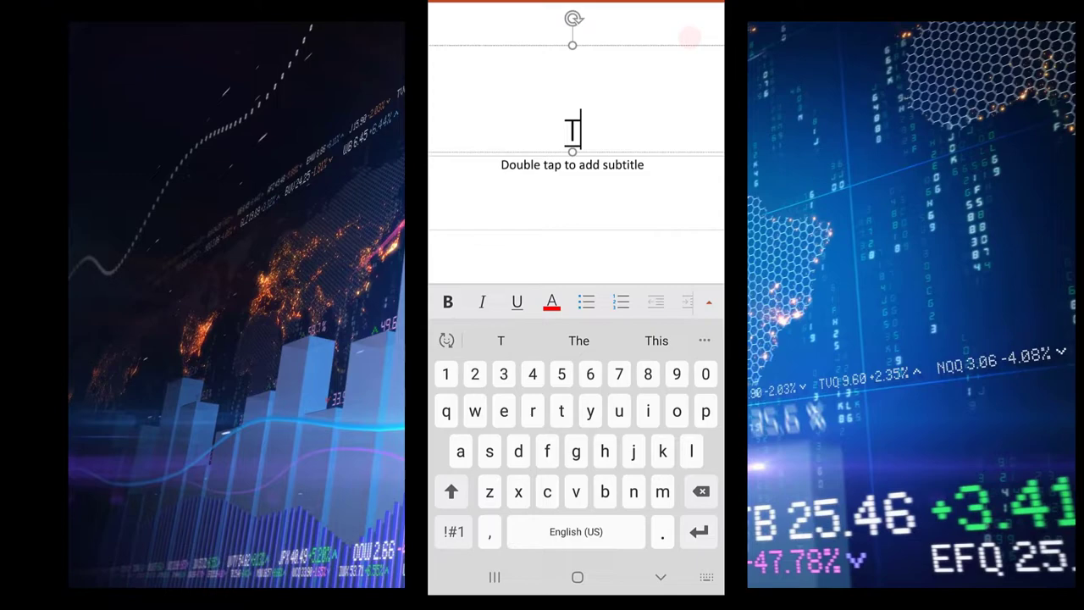
- Type 'My resume' into the new slide's title placeholder
type("My")
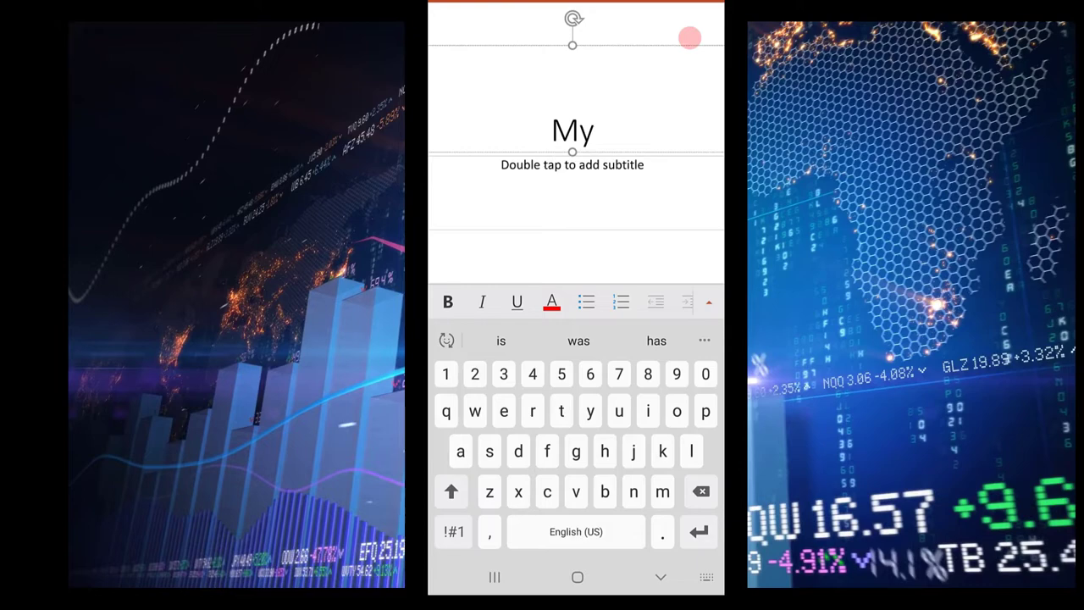
type("resume")
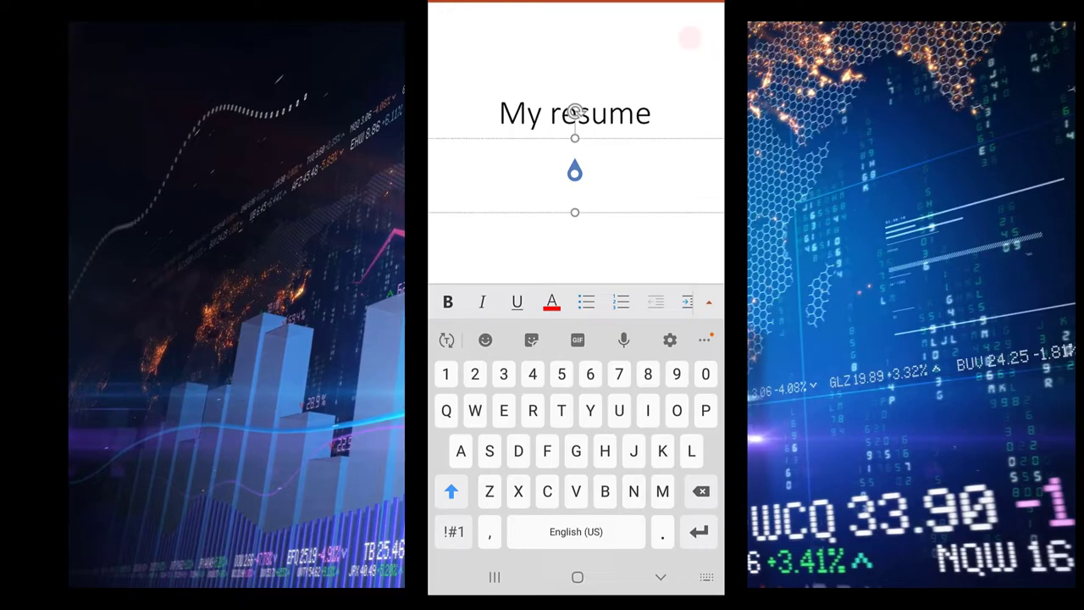
type("Submitted")
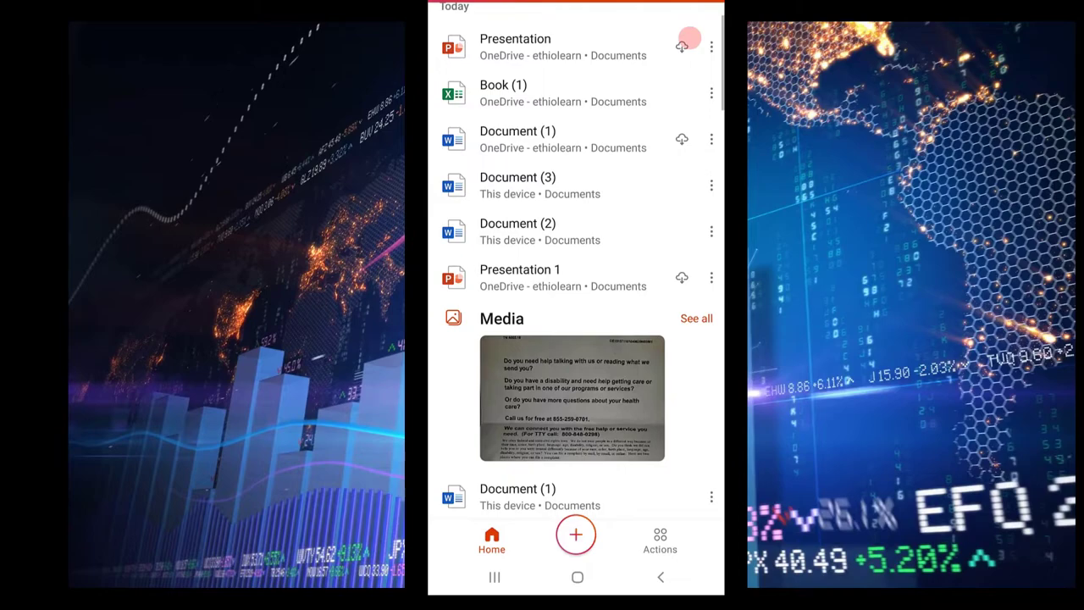
scroll("down", 3)
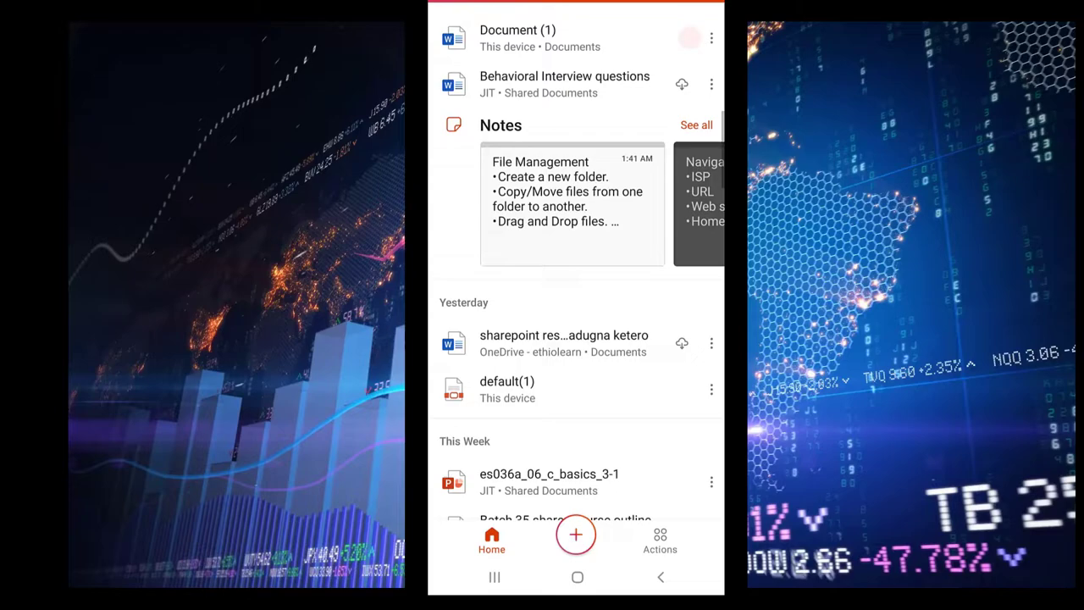
scroll("down", 3)
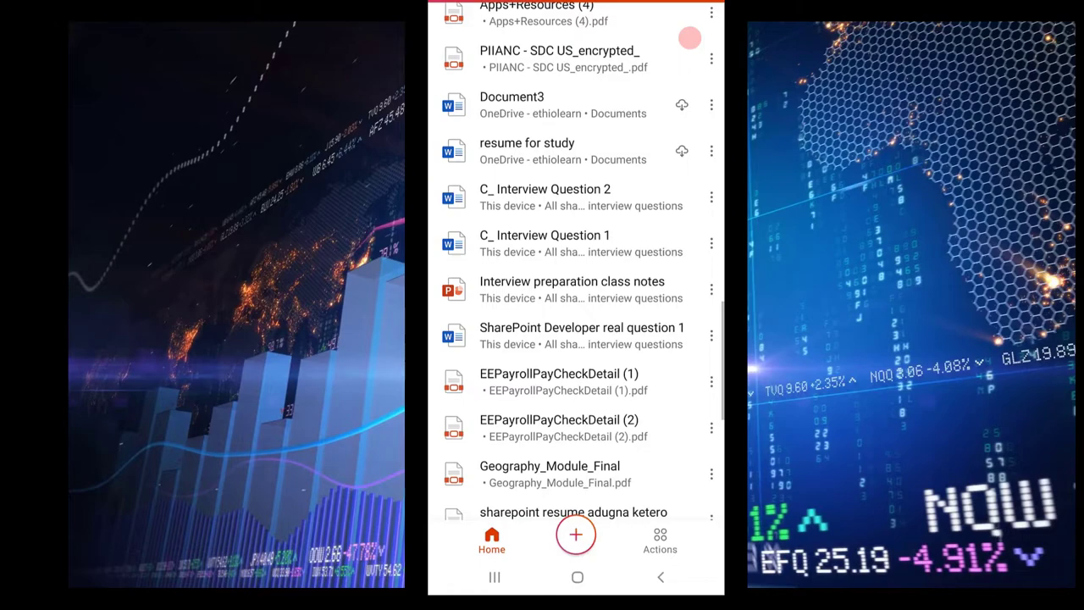